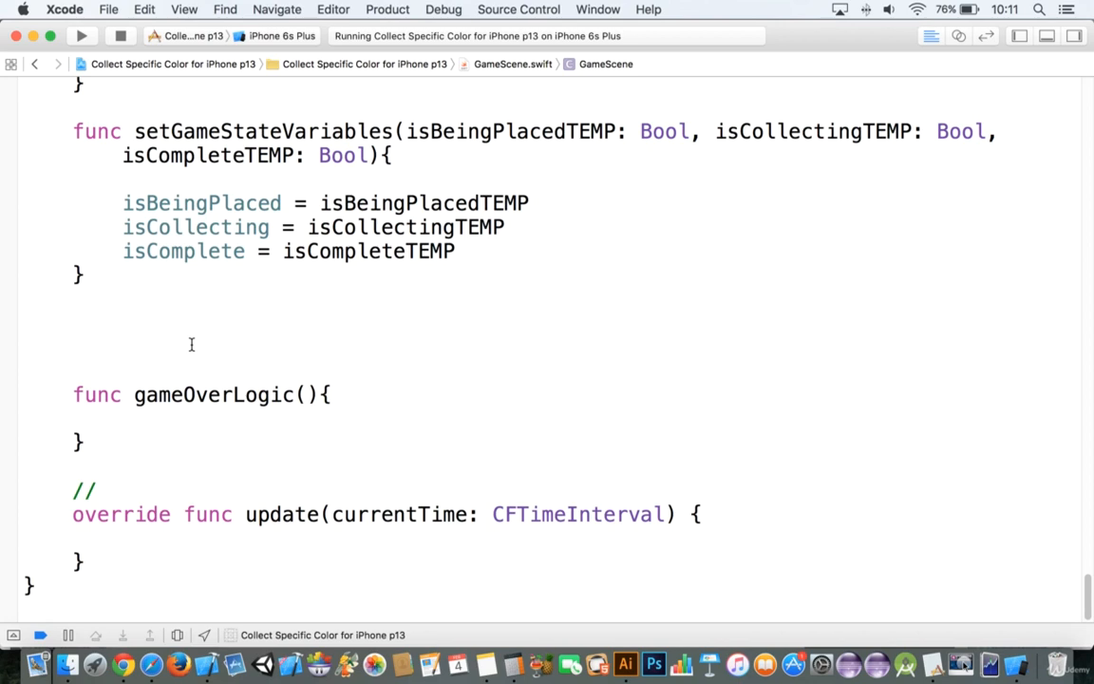
Declare func changeBlockColors() below setGameStateVariables with an if isCollecting == true block
{"action": "left_click", "coordinate": [72, 321]}
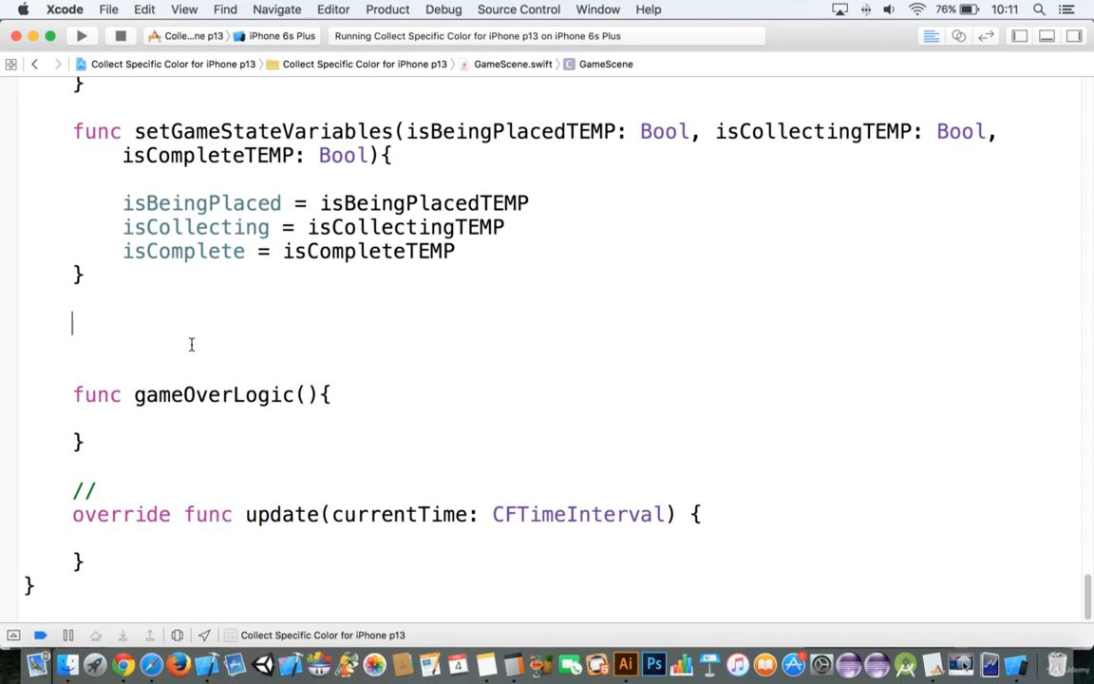
{"action": "type", "text": "func"}
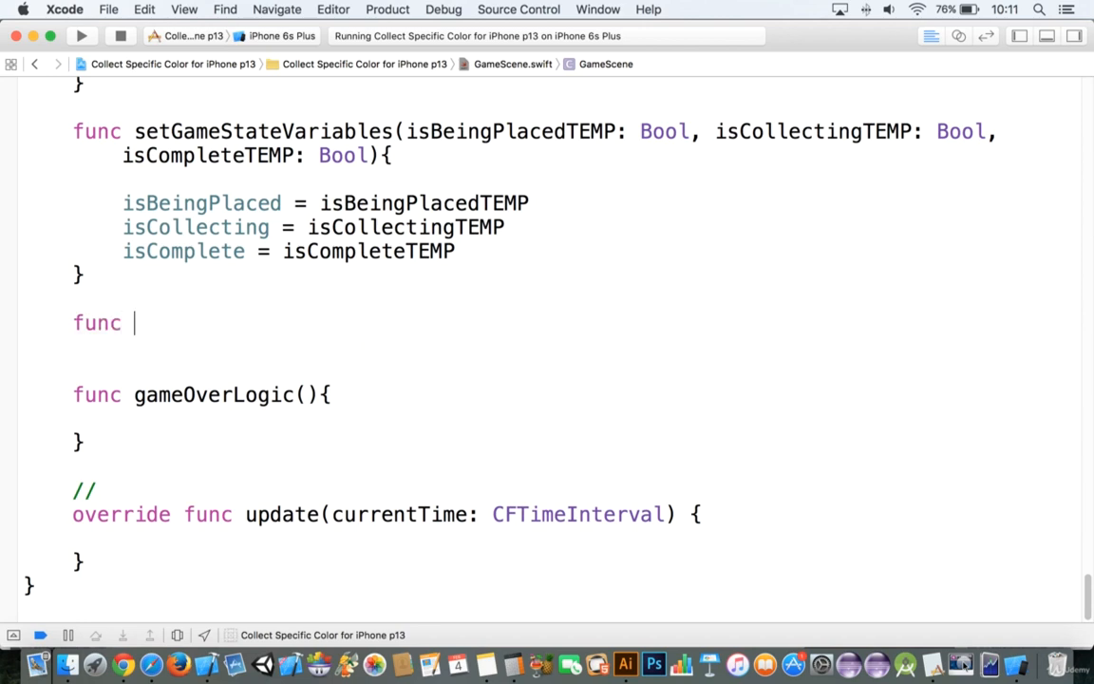
{"action": "type", "text": "change"}
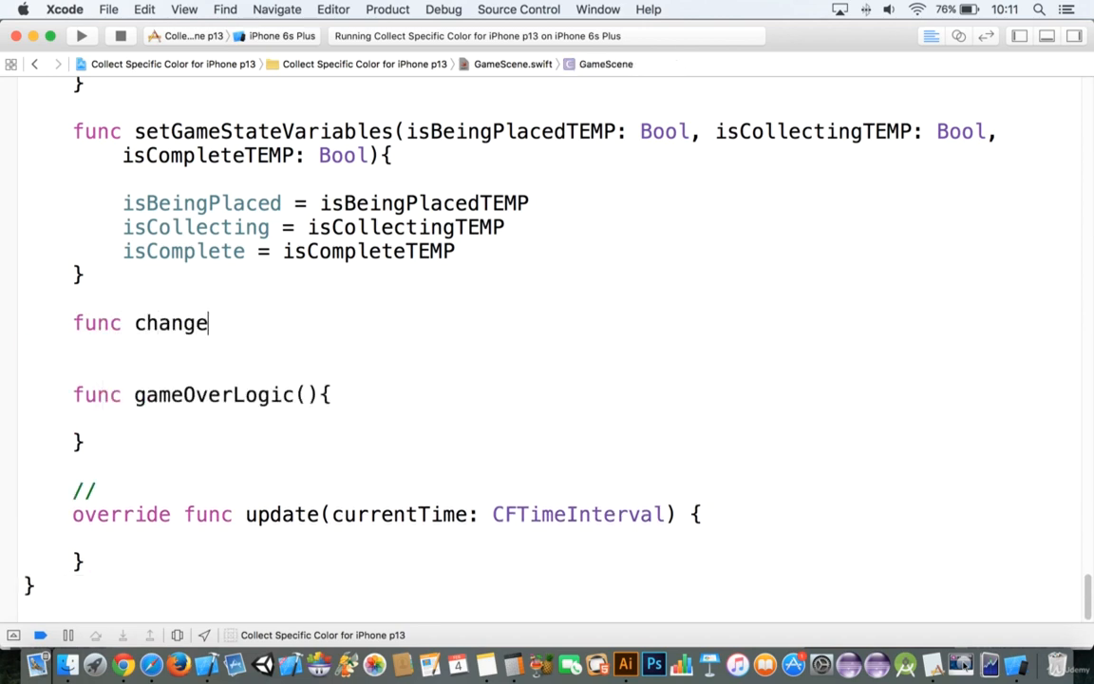
{"action": "type", "text": "BlockColors"}
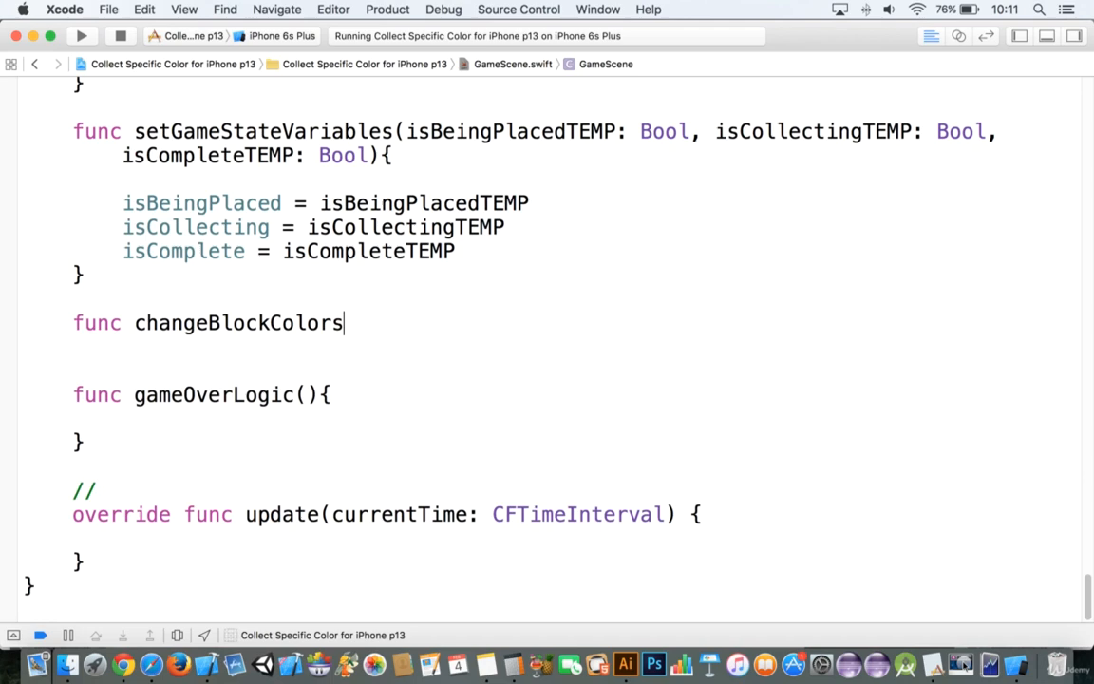
{"action": "type", "text": "(){"}
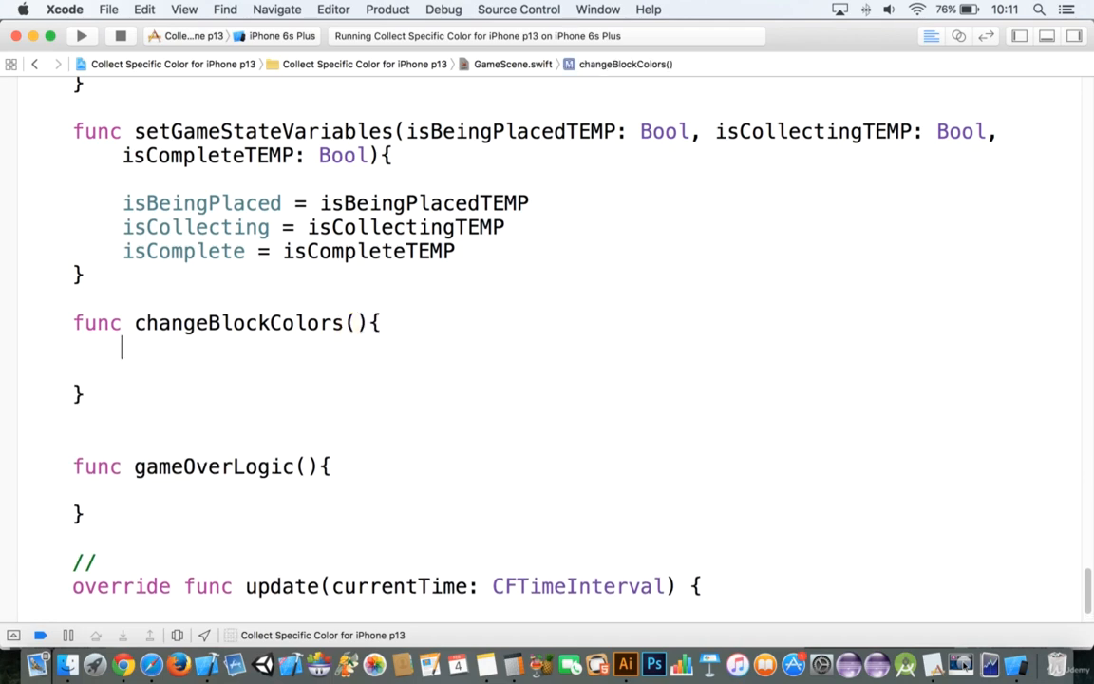
{"action": "type", "text": "u"}
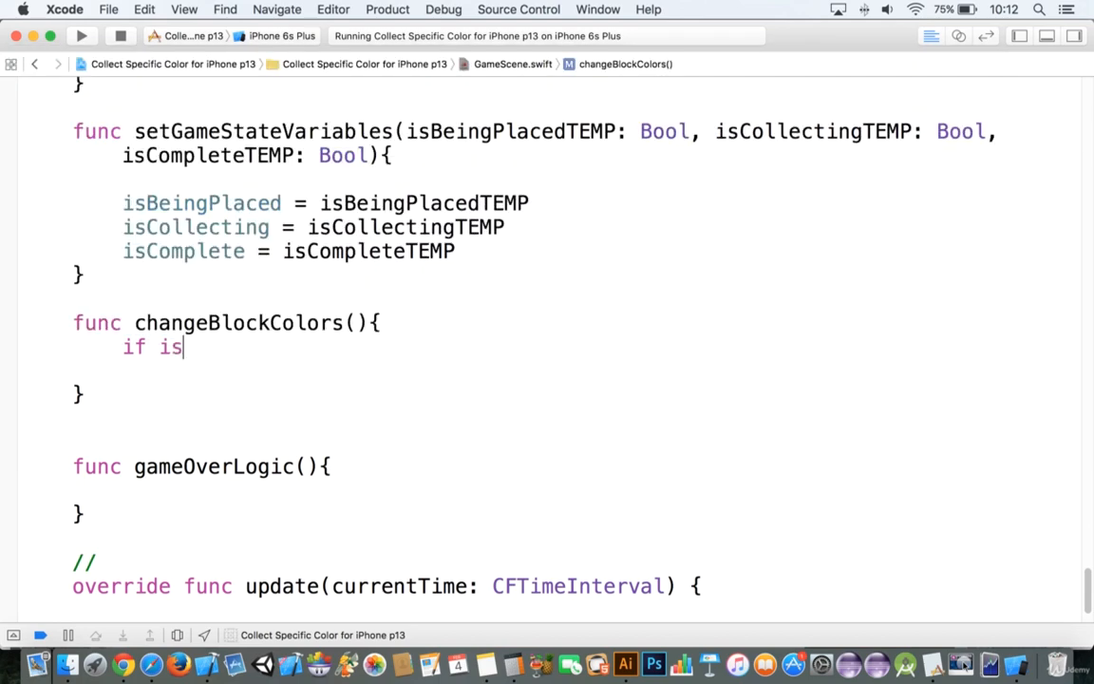
{"action": "type", "text": "Collecting == t"}
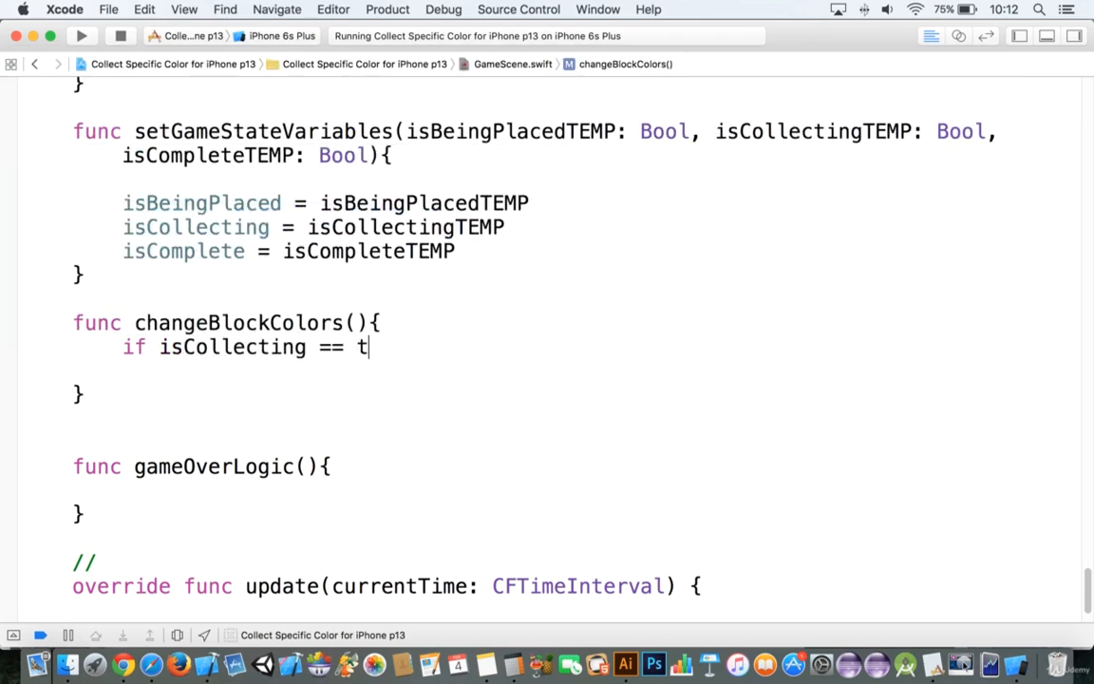
{"action": "type", "text": "rue{"}
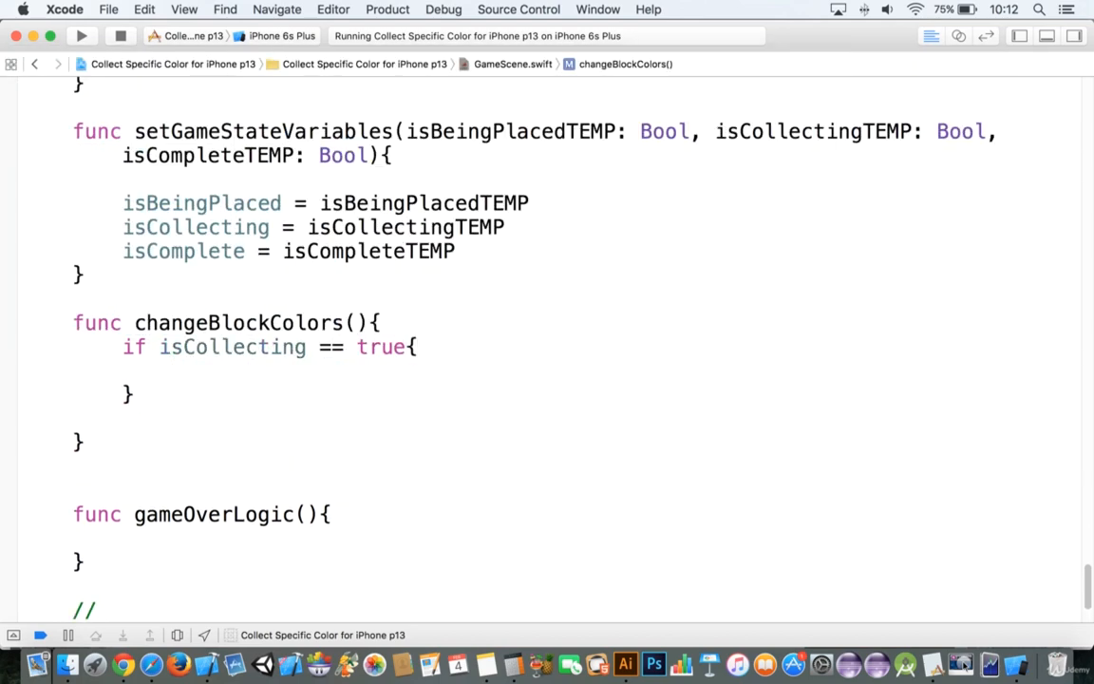
Add self.enumerateChildNodesWithName("block0Name") with an empty { node, stop in } closure inside the if
{"action": "type", "text": "self"}
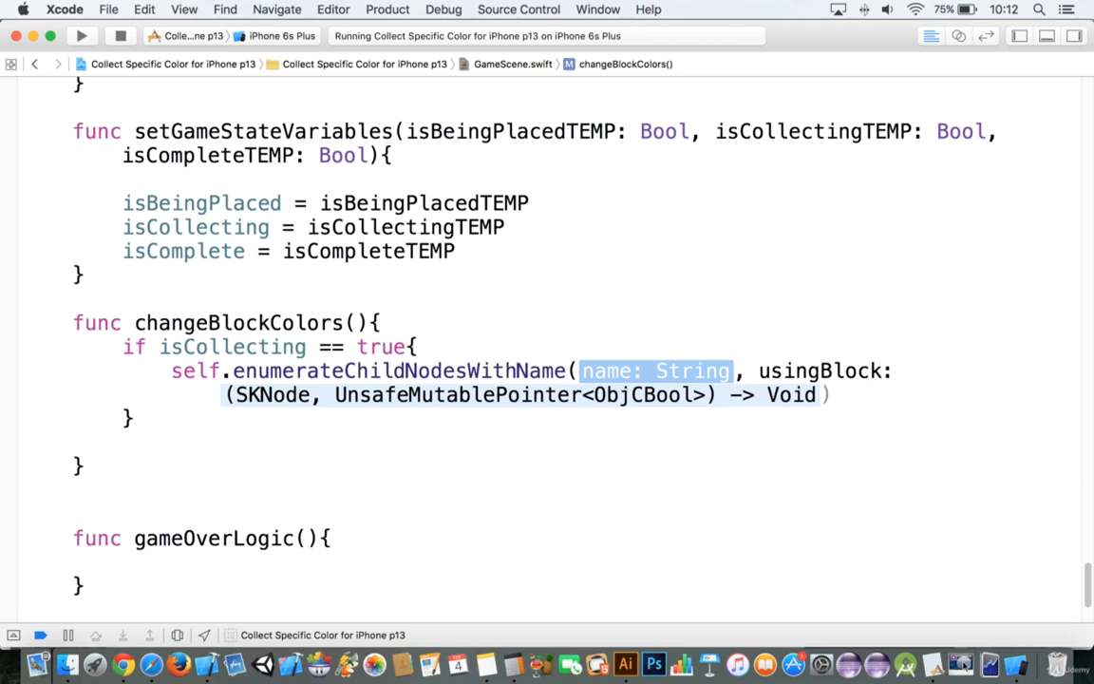
{"action": "type", "text": "\"bl\""}
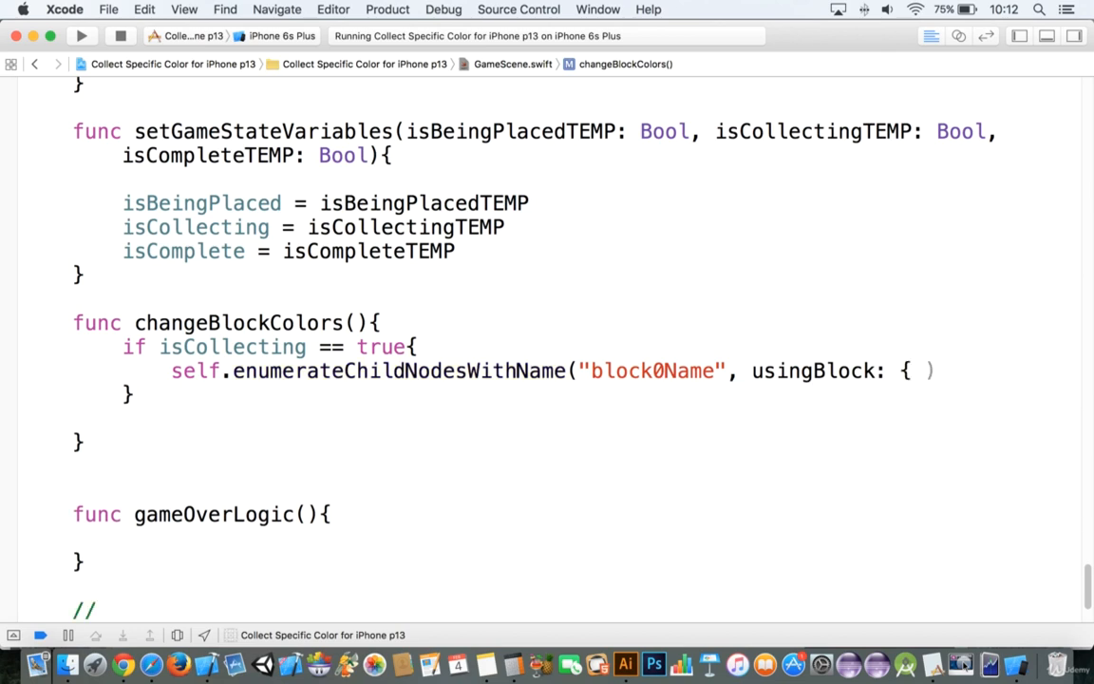
{"action": "type", "text": "node, stop"}
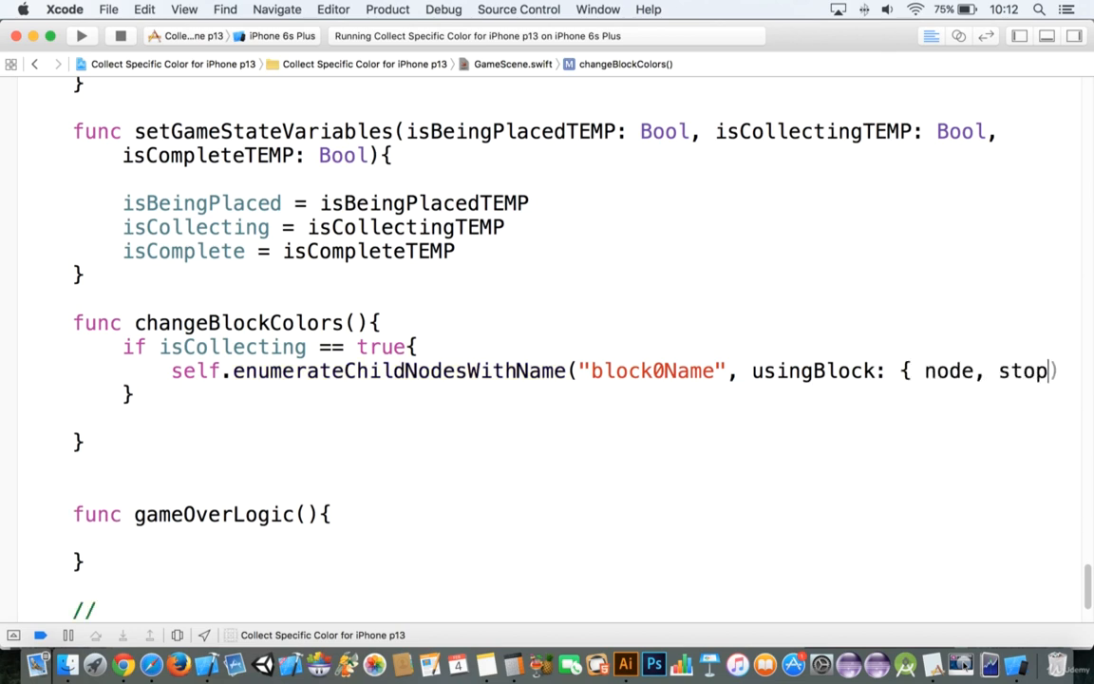
{"action": "type", "text": "in"}
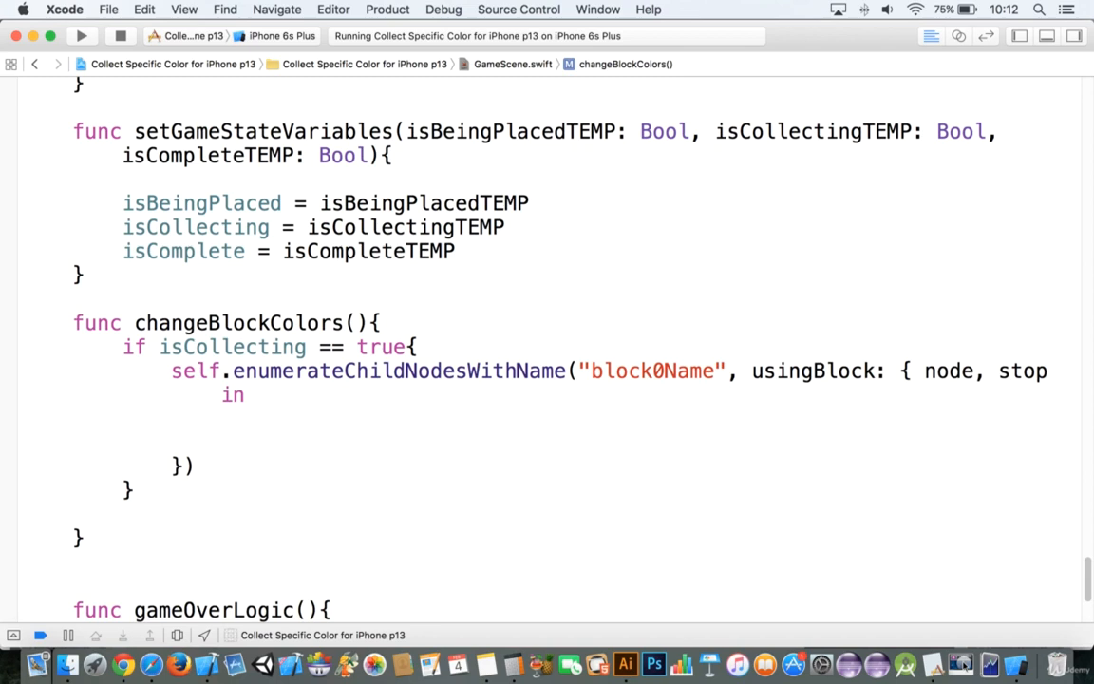
{"action": "double_click", "coordinate": [232, 393]}
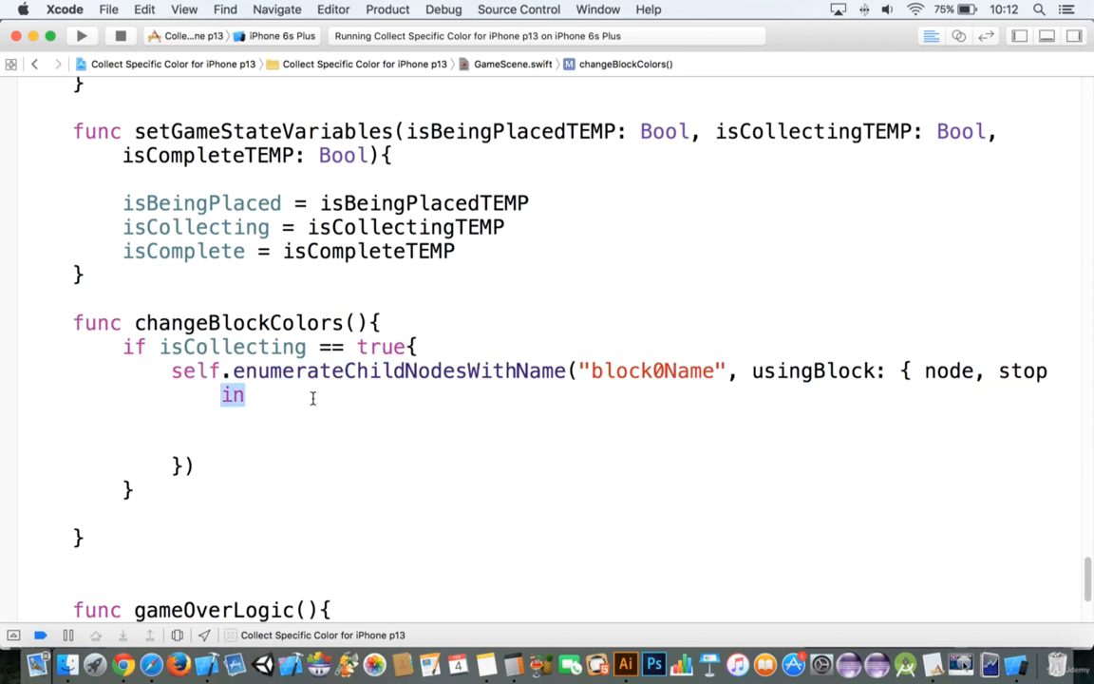
{"action": "left_click", "coordinate": [297, 422]}
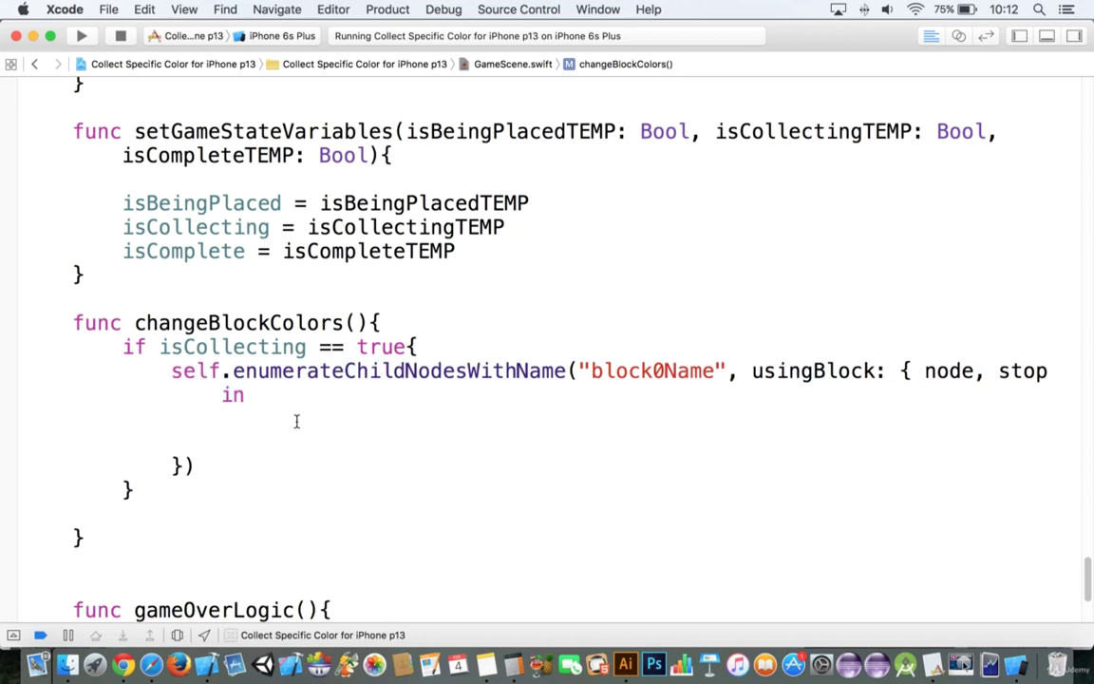
Cast each node with if let sprite = node as? SKSpriteNode inside the closure
{"action": "type", "text": "self"}
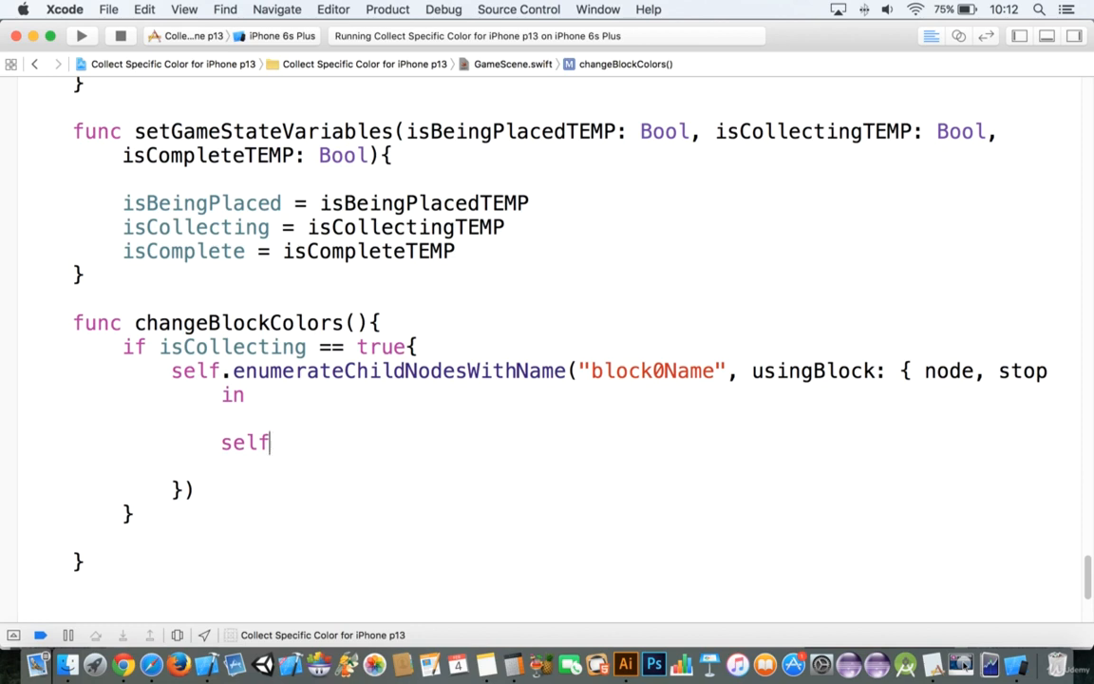
{"action": "type", "text": "if let"}
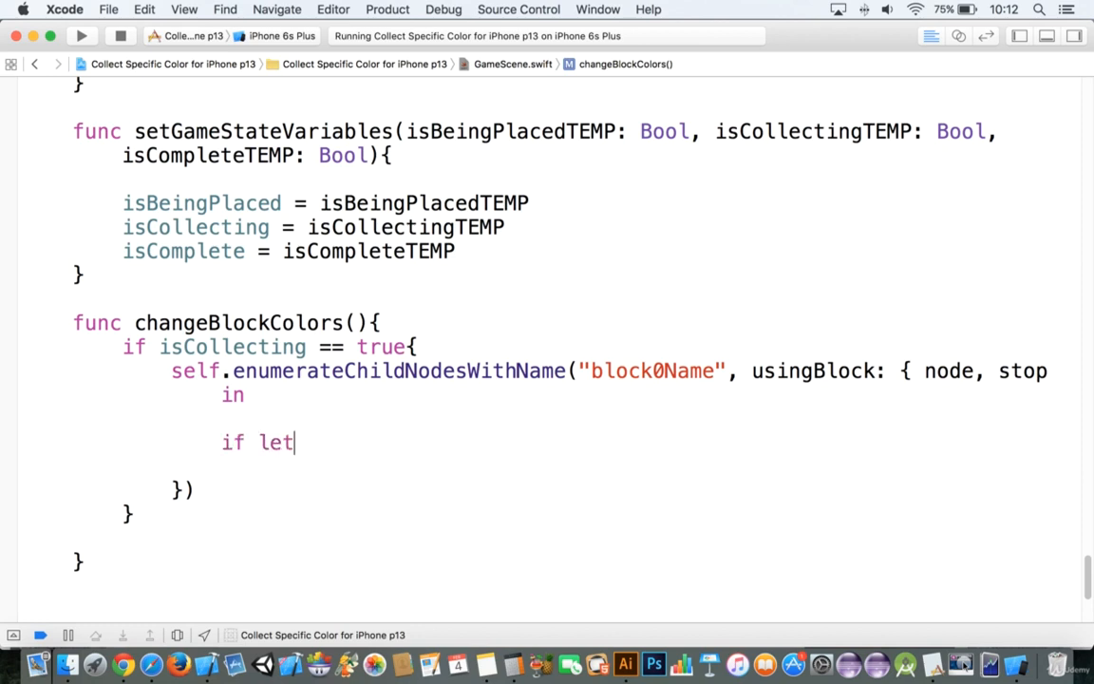
{"action": "type", "text": "sprite"}
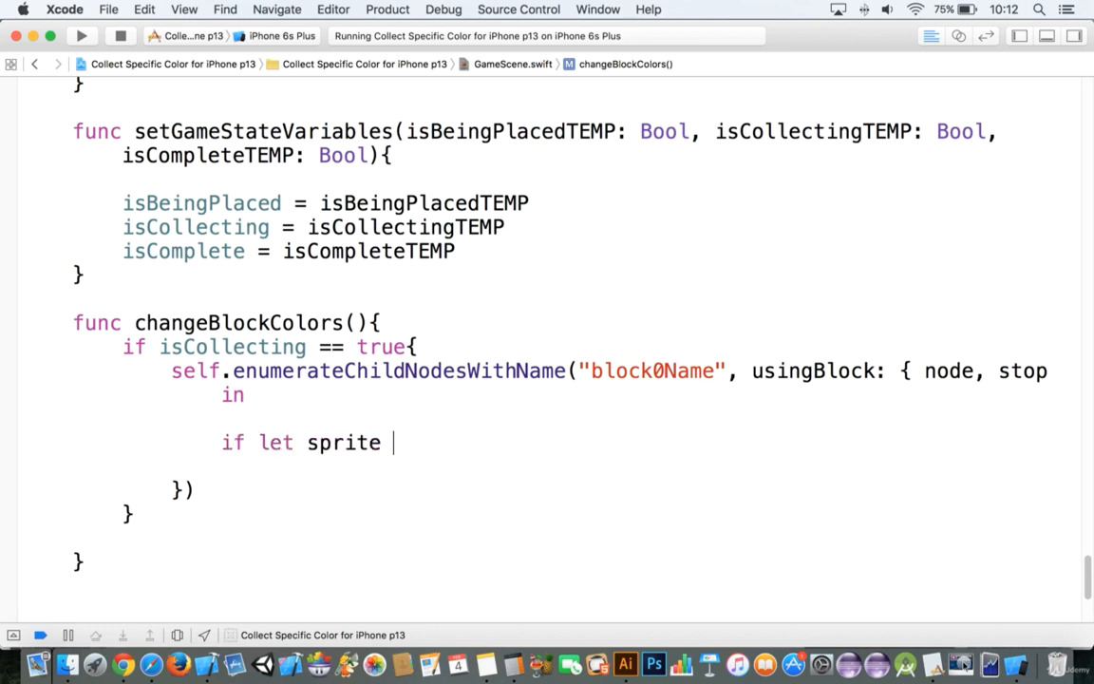
{"action": "type", "text": "="}
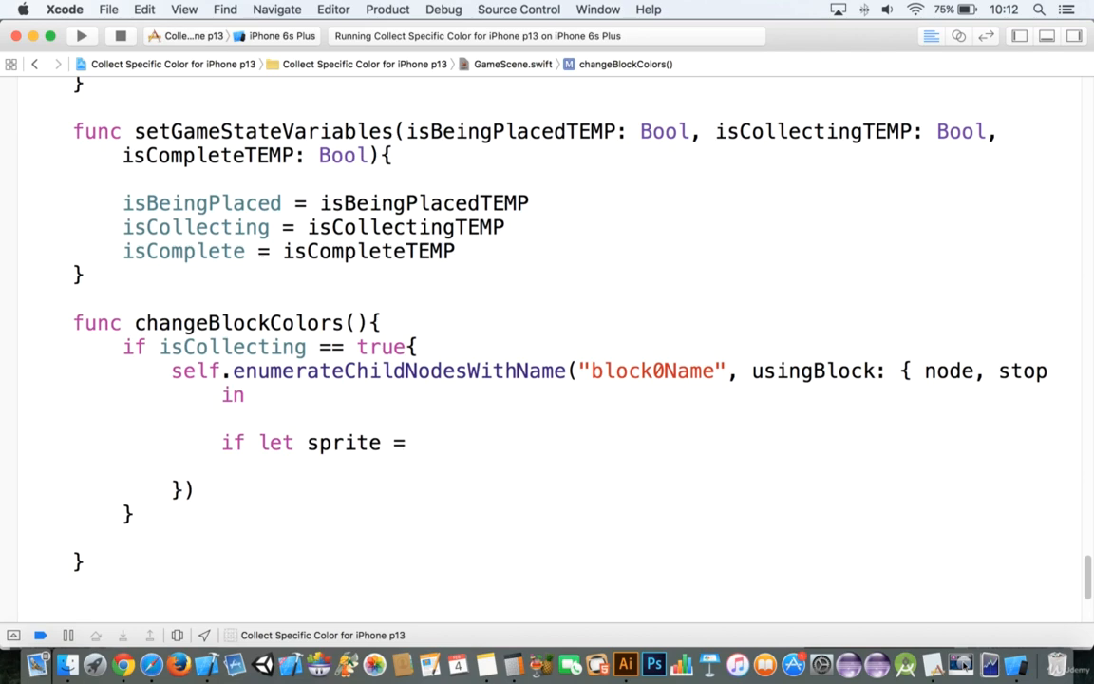
{"action": "type", "text": "node as?"}
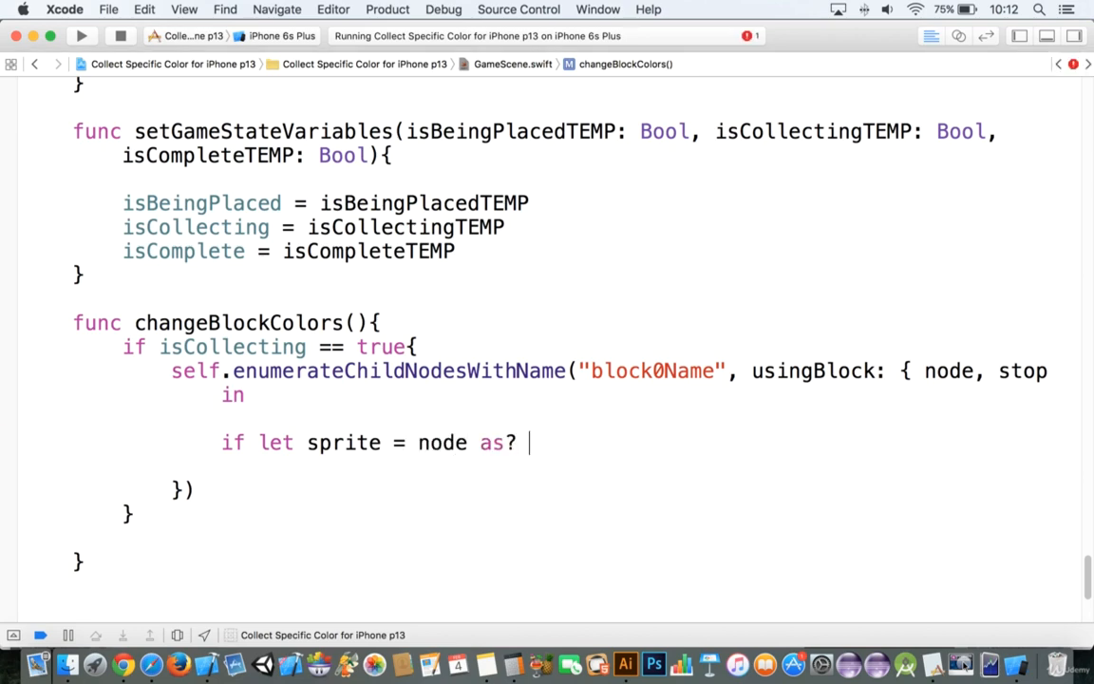
{"action": "type", "text": "SK"}
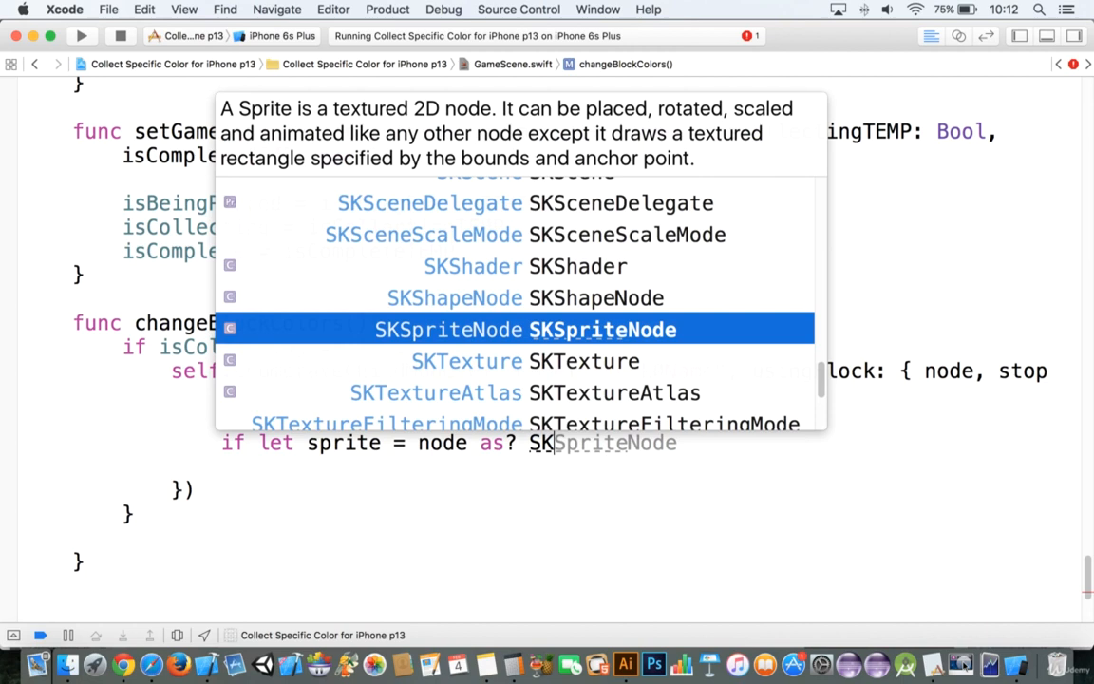
{"action": "key", "text": "return"}
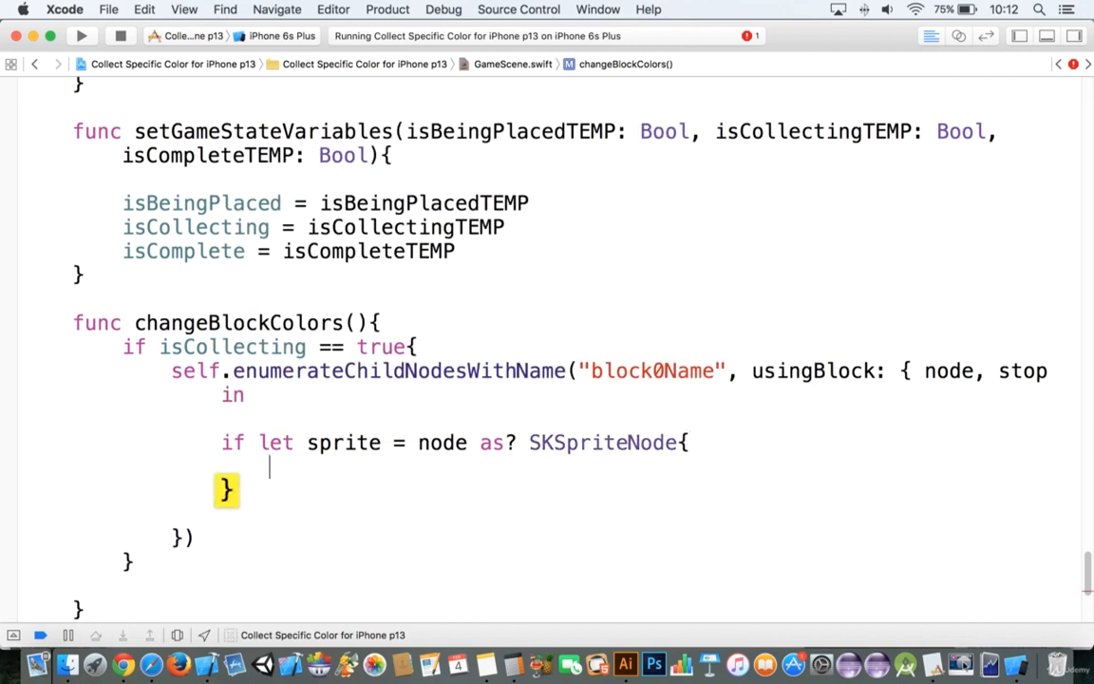
Set sprite.color = orangeCustomColor for the block0Name sprites
{"action": "type", "text": "sprite."}
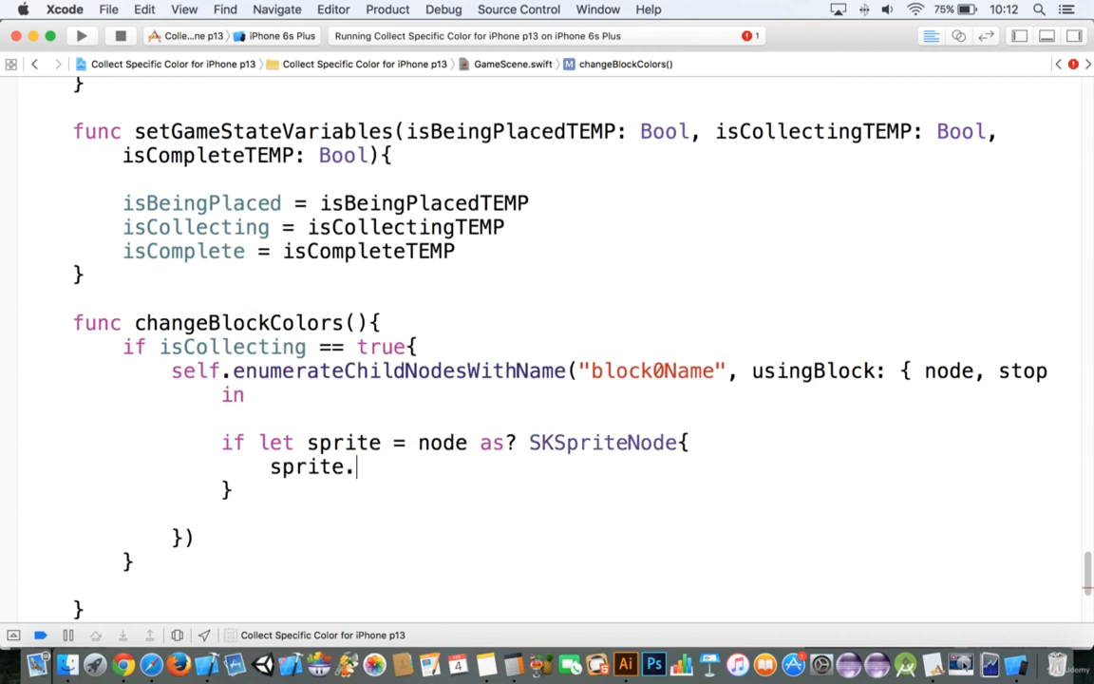
{"action": "type", "text": "color ="}
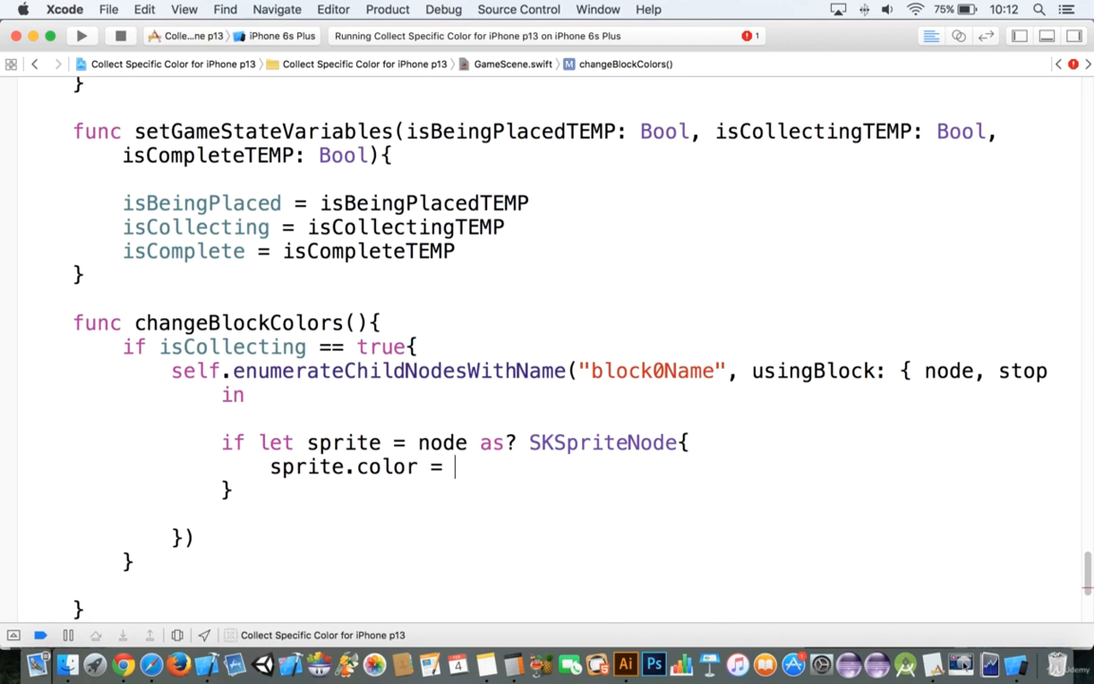
{"action": "type", "text": "orangeC"}
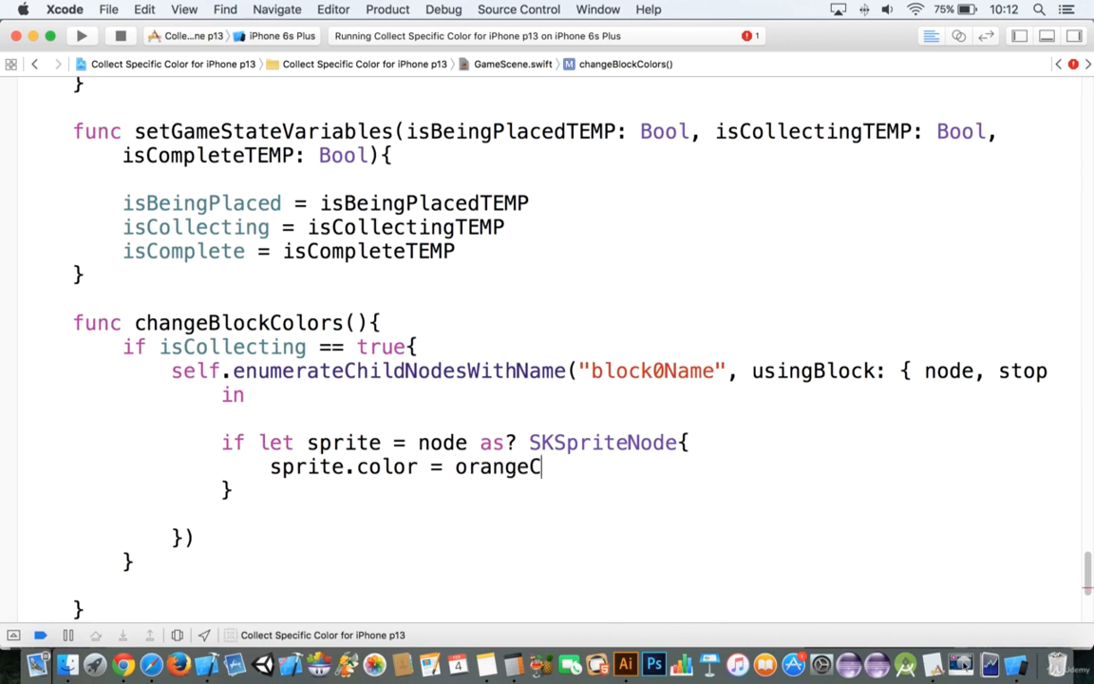
{"action": "type", "text": "ustomColor"}
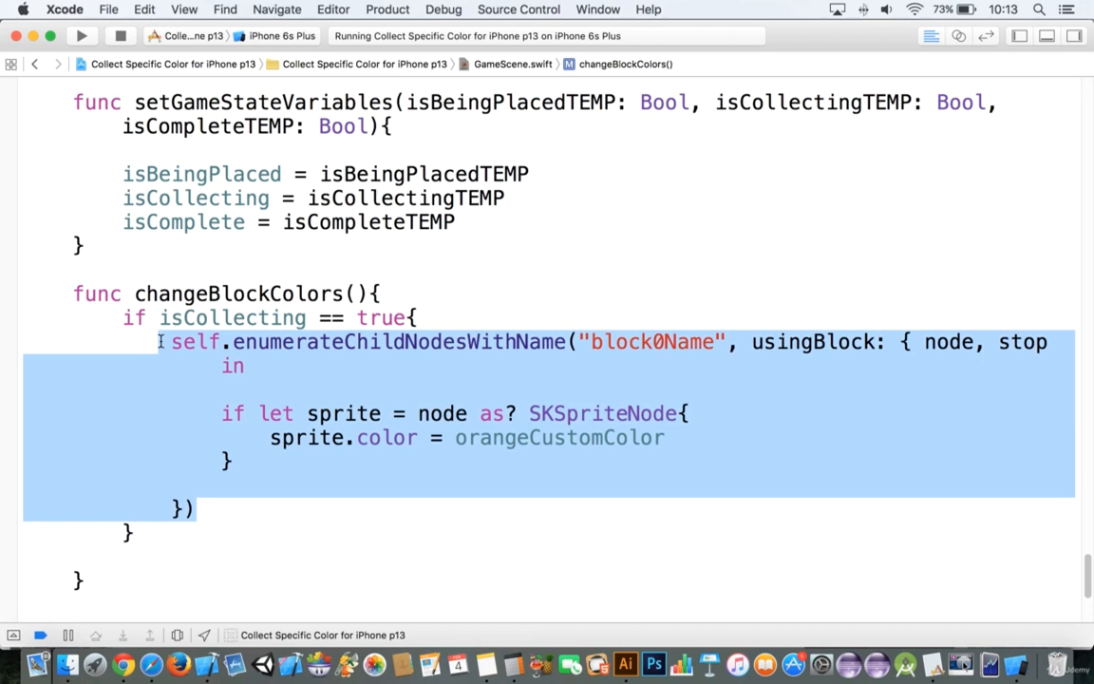
Paste a second loop targeting "block1Name" that sets sprite.color = blueCustomColor
{"action": "left_click", "coordinate": [228, 511]}
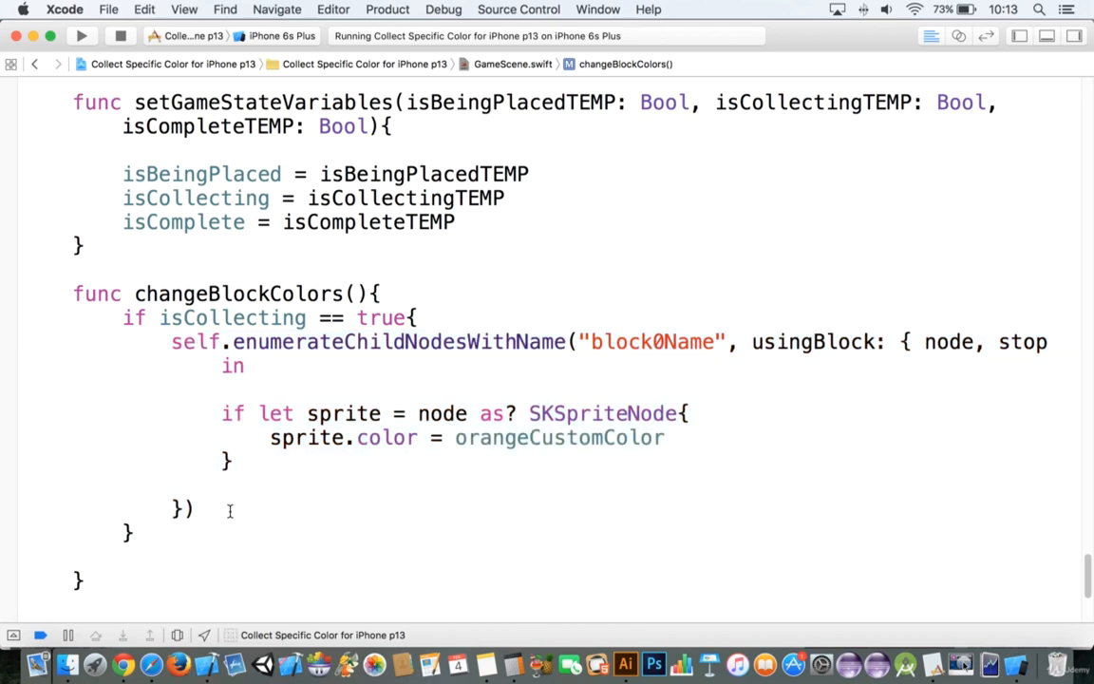
{"action": "scroll", "scroll_direction": "down", "scroll_amount": 3}
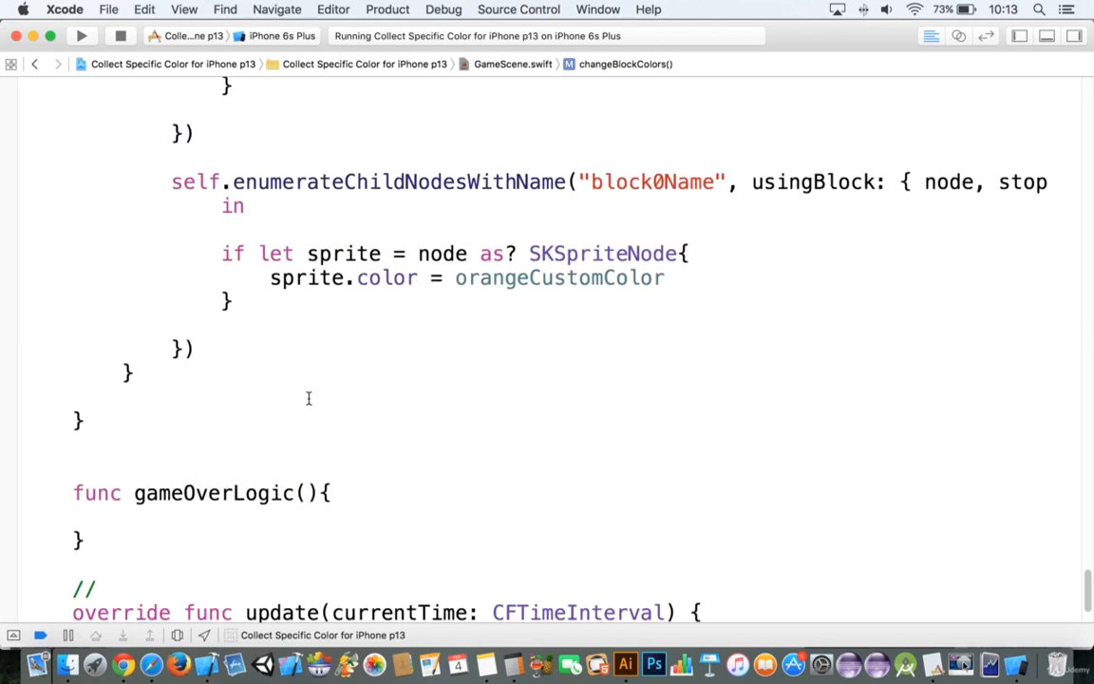
{"action": "left_click", "coordinate": [657, 182]}
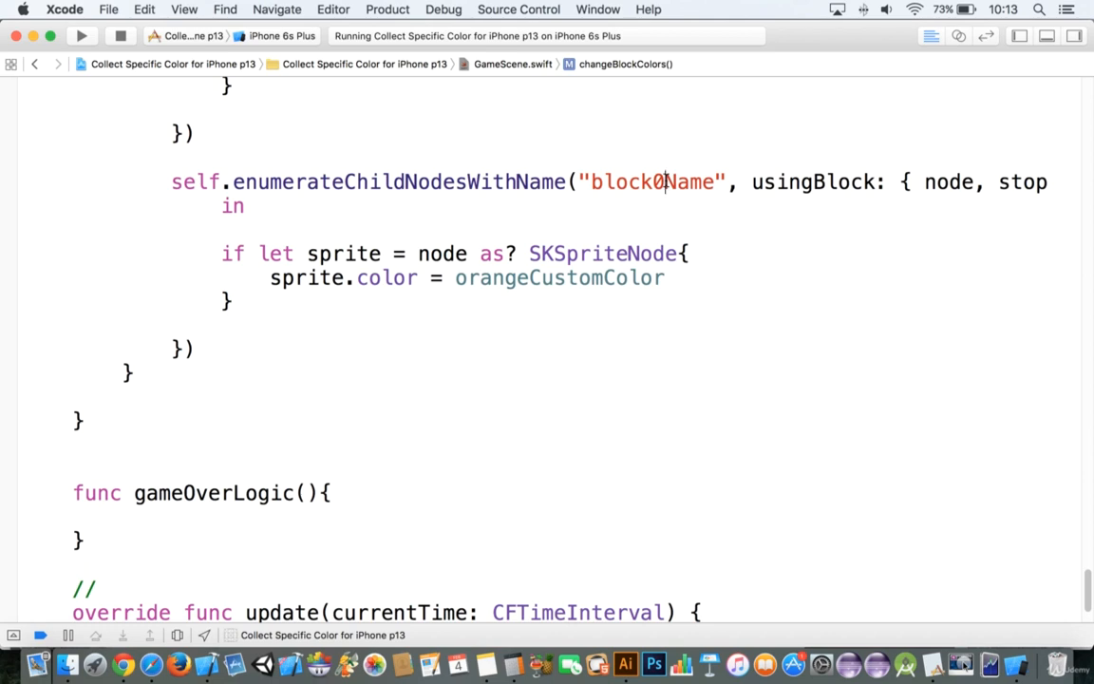
{"action": "type", "text": "1"}
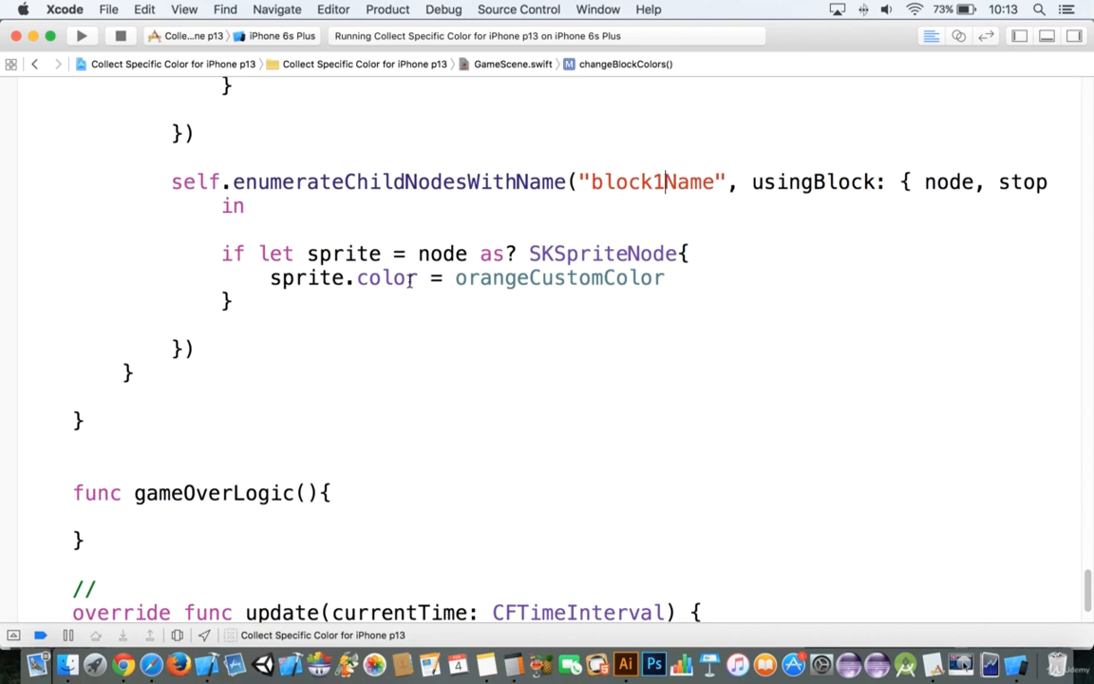
{"action": "type", "text": "blue"}
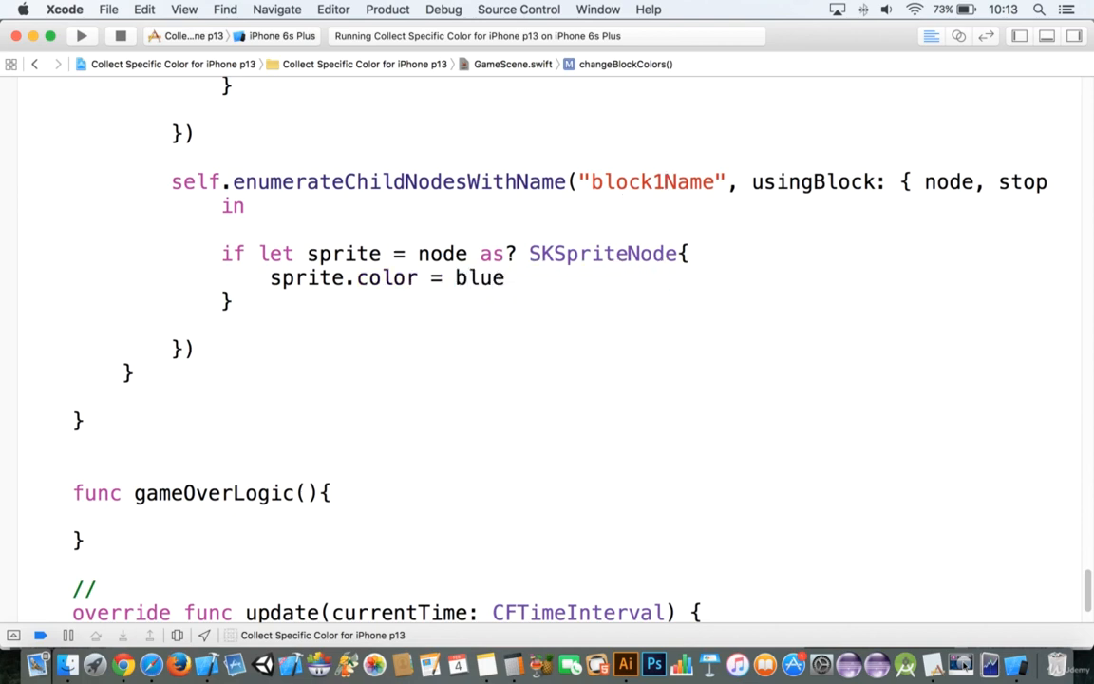
{"action": "type", "text": "CustomColor"}
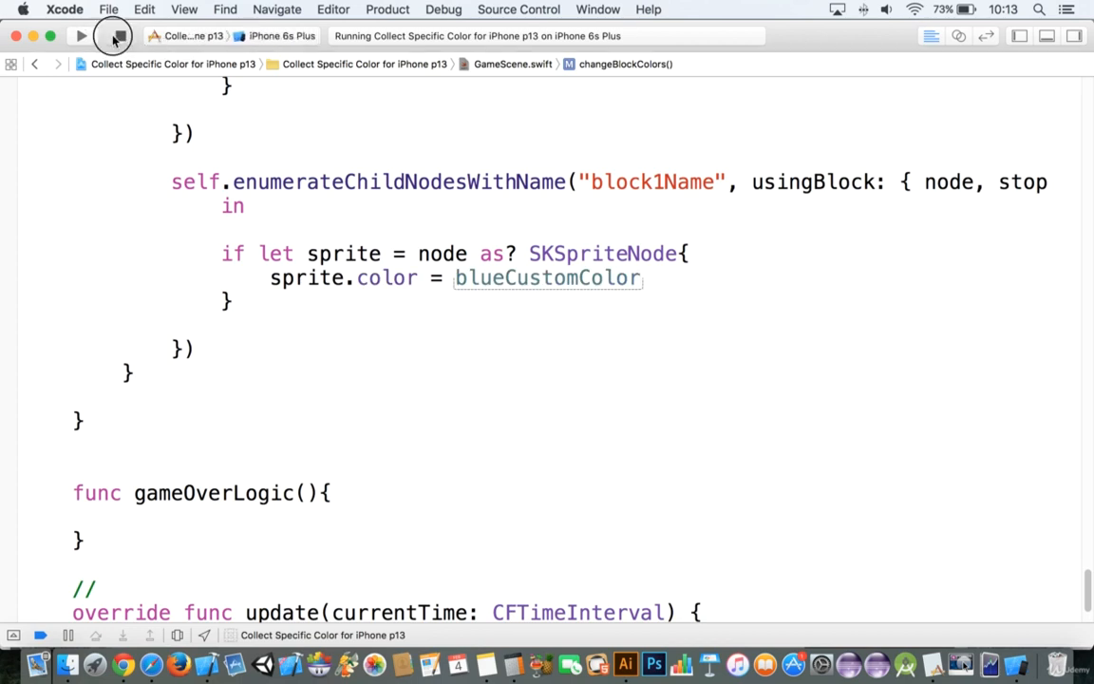
{"action": "left_click", "coordinate": [114, 38]}
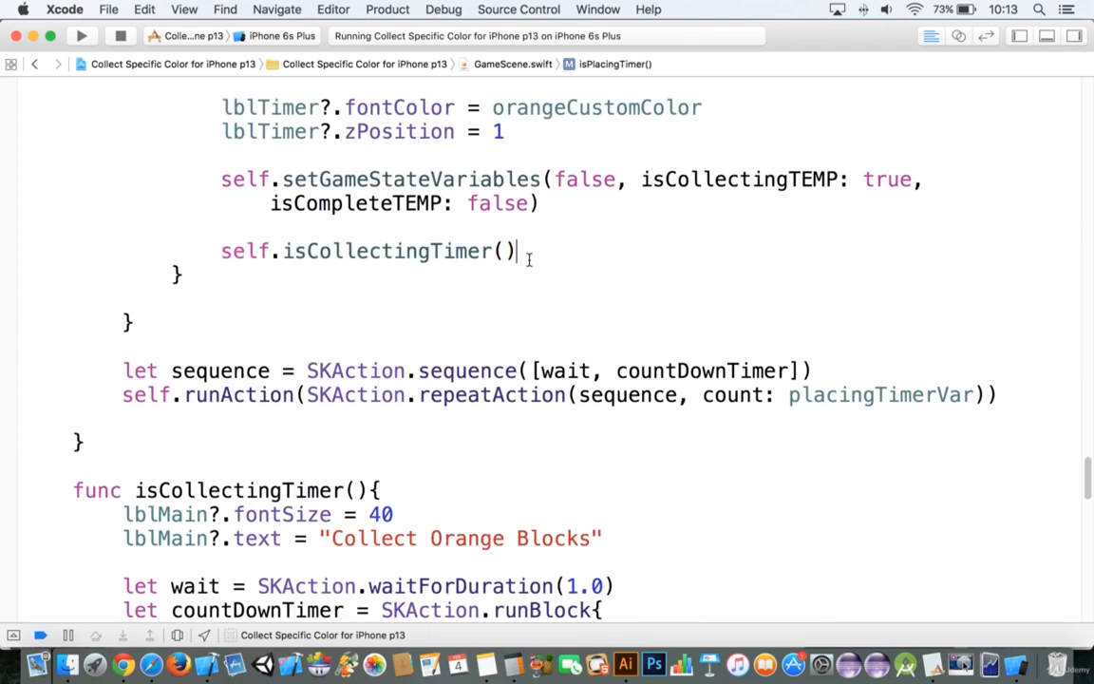
Call self.changeBlockColors() in isPlacingTimer right after self.isCollectingTimer()
{"action": "type", "text": "self."}
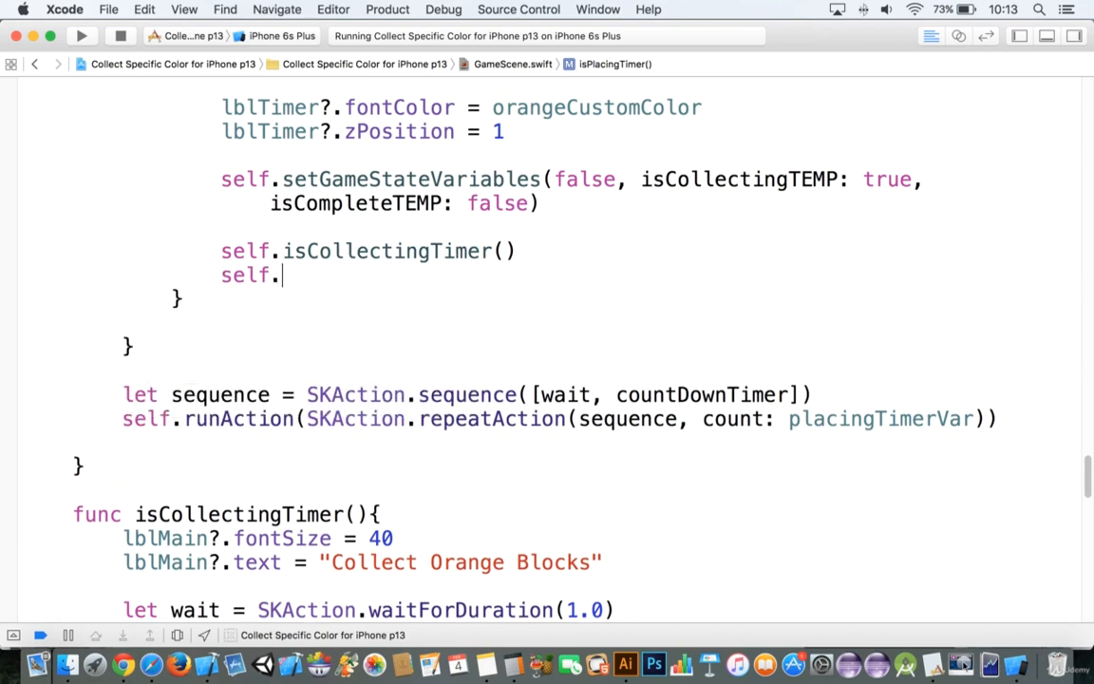
{"action": "type", "text": "enumerateChildNodesWithName"}
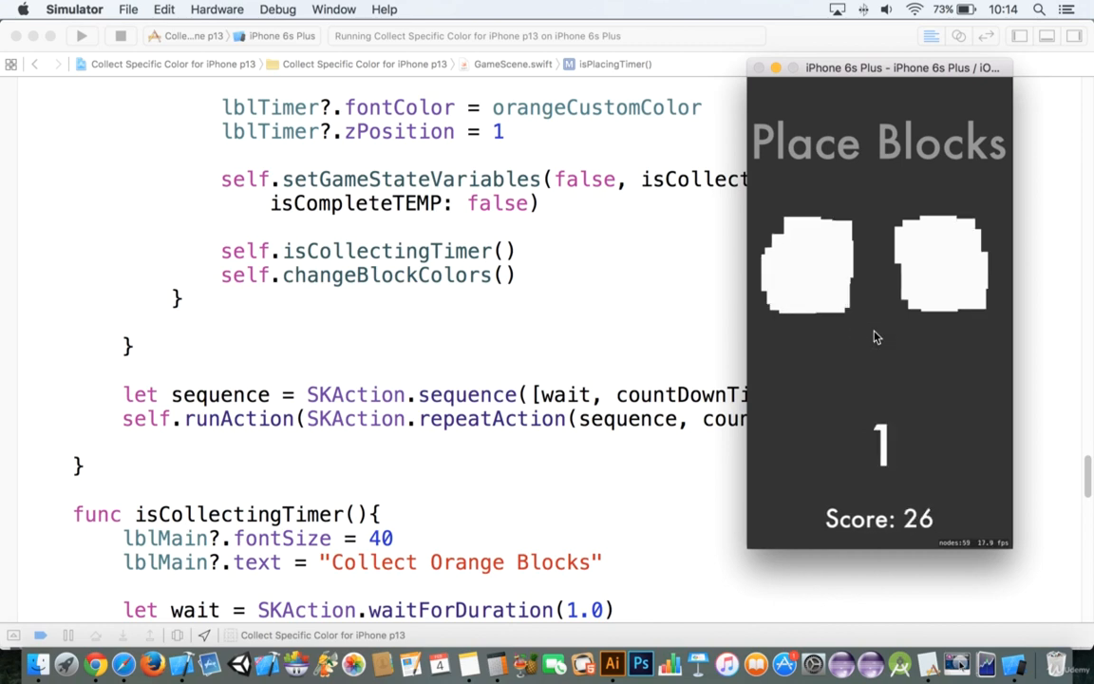
Play in Simulator until Collect Orange Blocks shows one blue and one orange block
{"action": "left_click", "coordinate": [954, 262]}
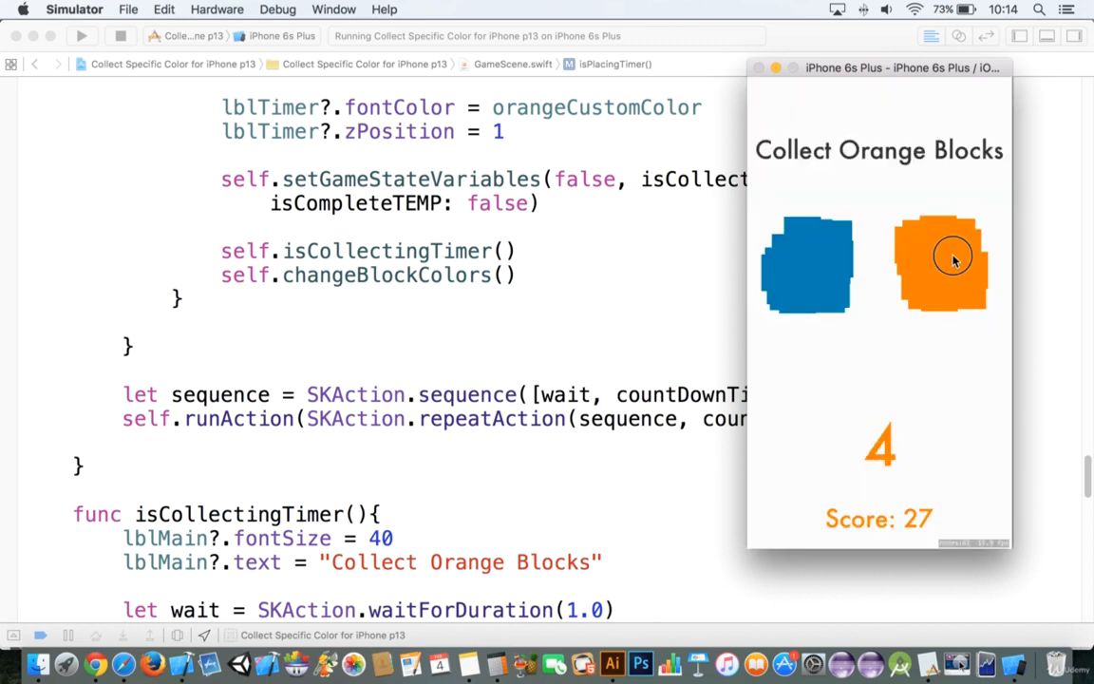